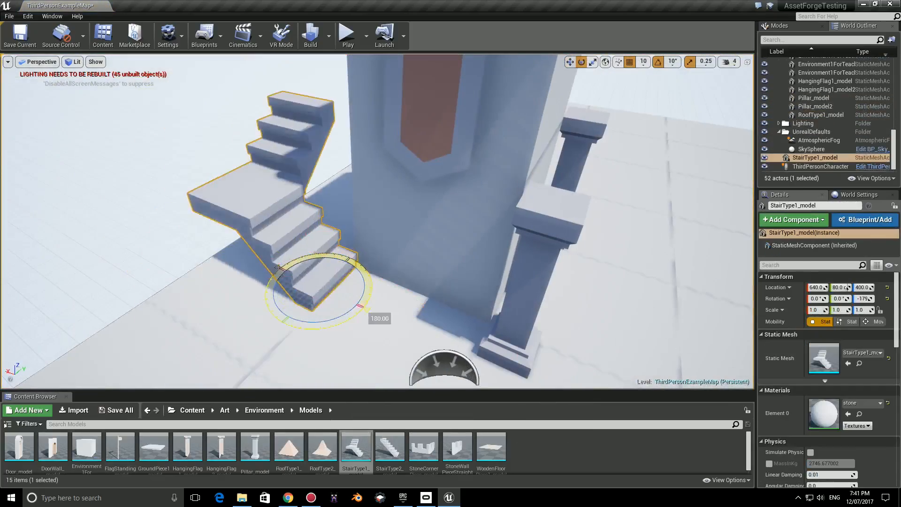
Step: Place StairType1 and Environment wall blocks around the tower to build up the castle base
click(812, 149)
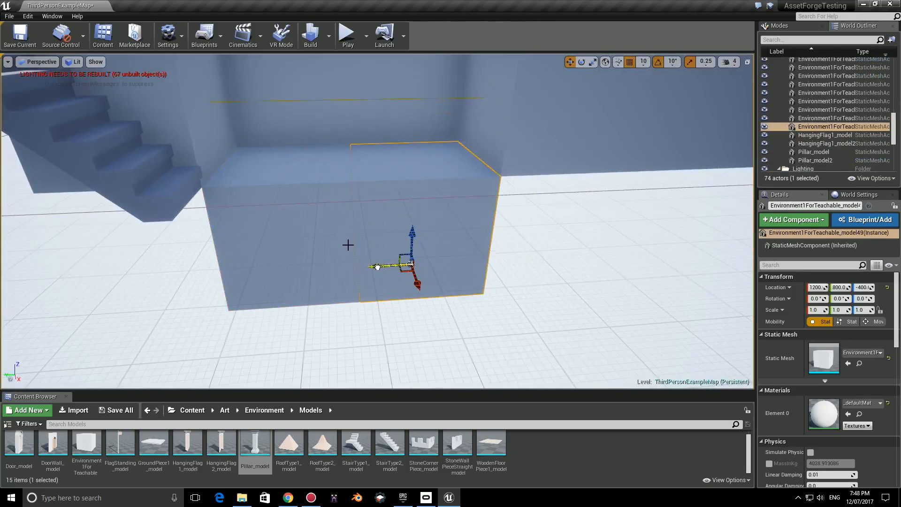
click(811, 119)
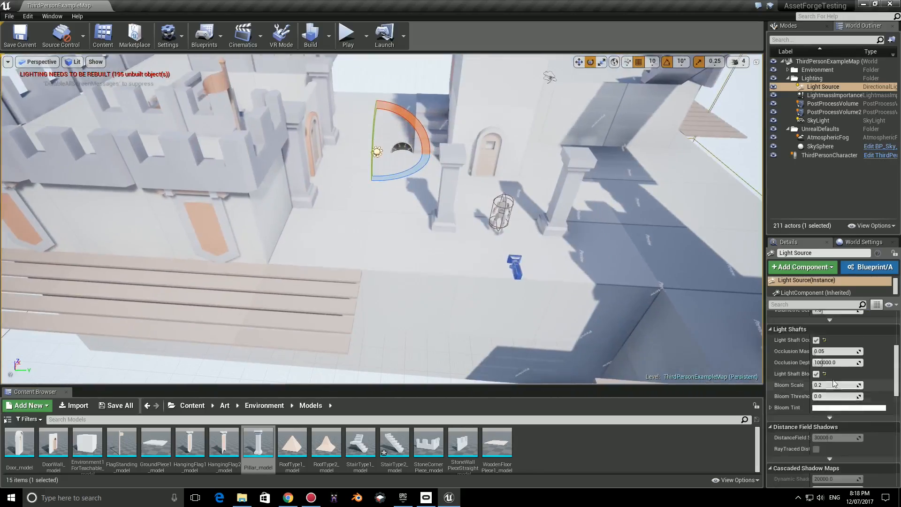
Step: Give the sun Light Source a pale warm yellow colour in the colour picker
click(849, 407)
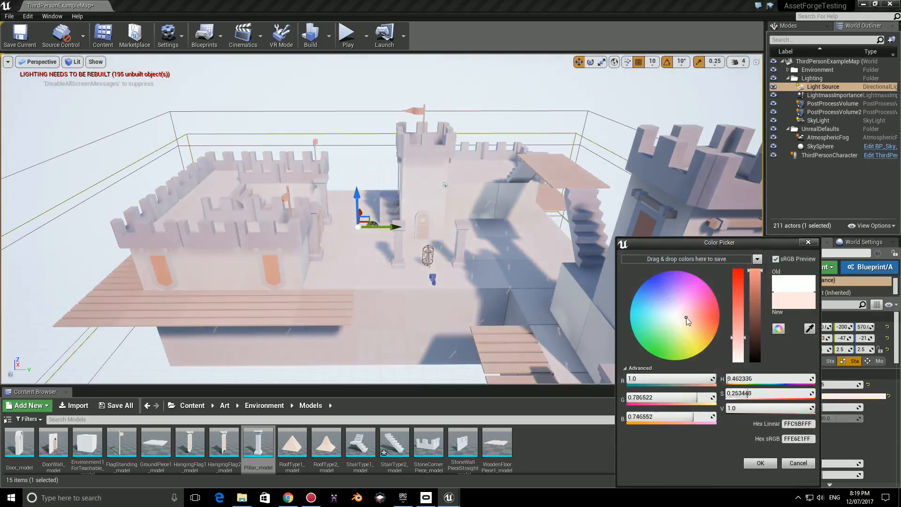
click(683, 330)
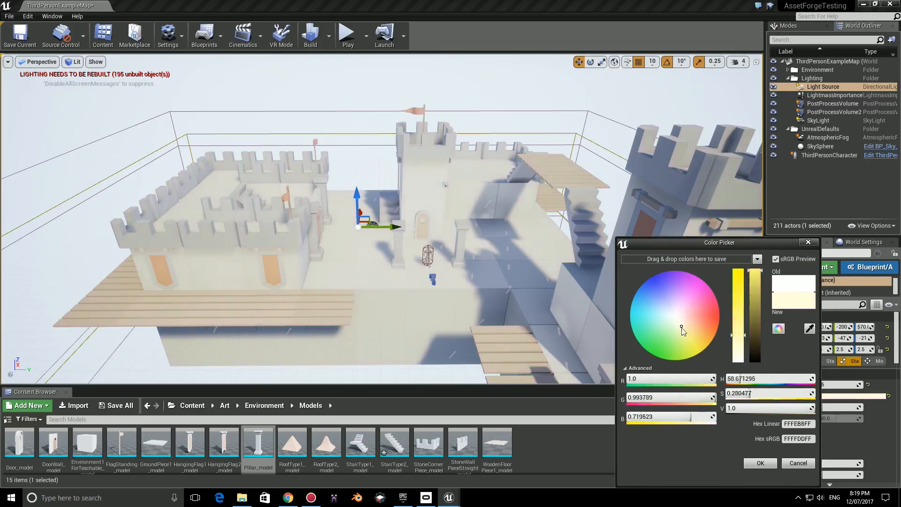
click(678, 321)
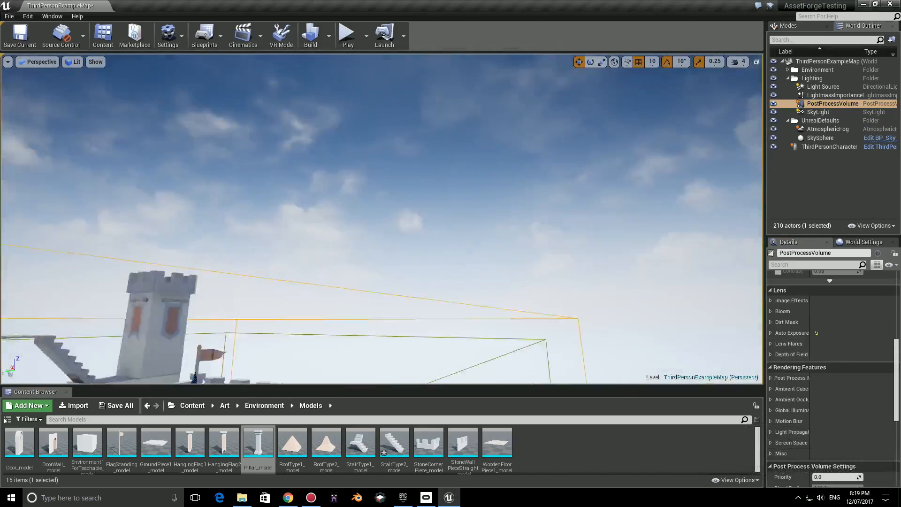
Step: Enable Gaussian depth of field on the PostProcessVolume and check the distant blur full-screen
click(19, 36)
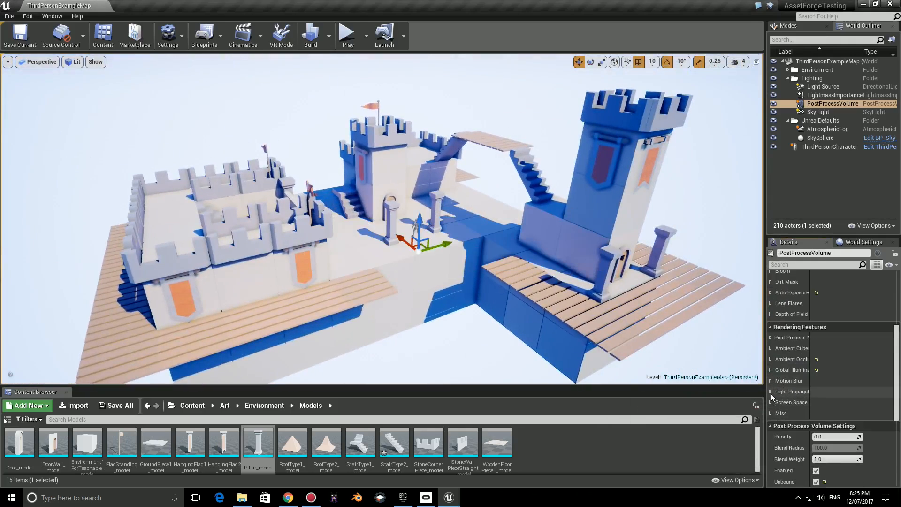
click(770, 314)
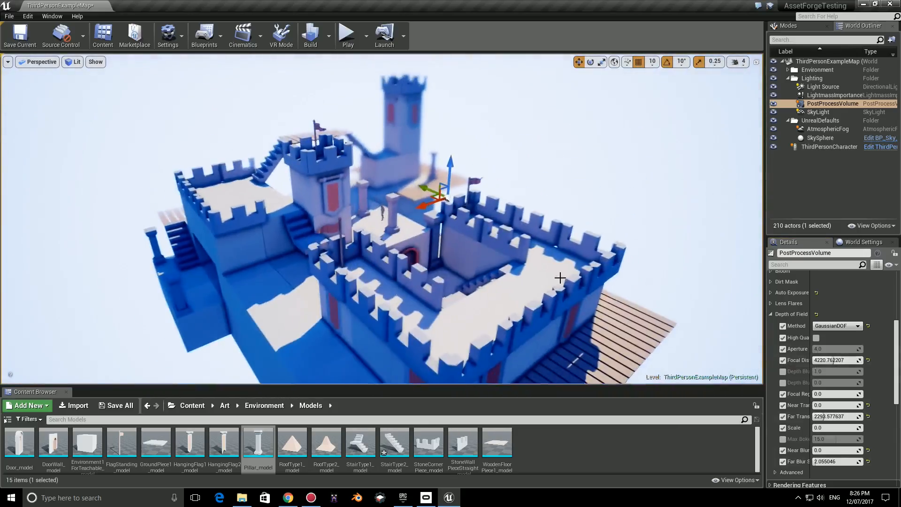
key(F11)
text(expo)
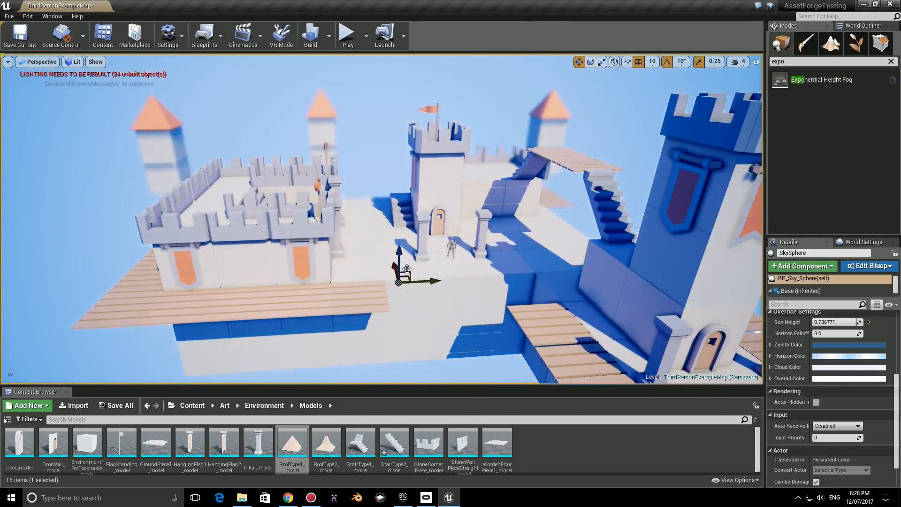
Step: Add Exponential Height Fog at density 0.05 and play the level to preview the castle
click(826, 79)
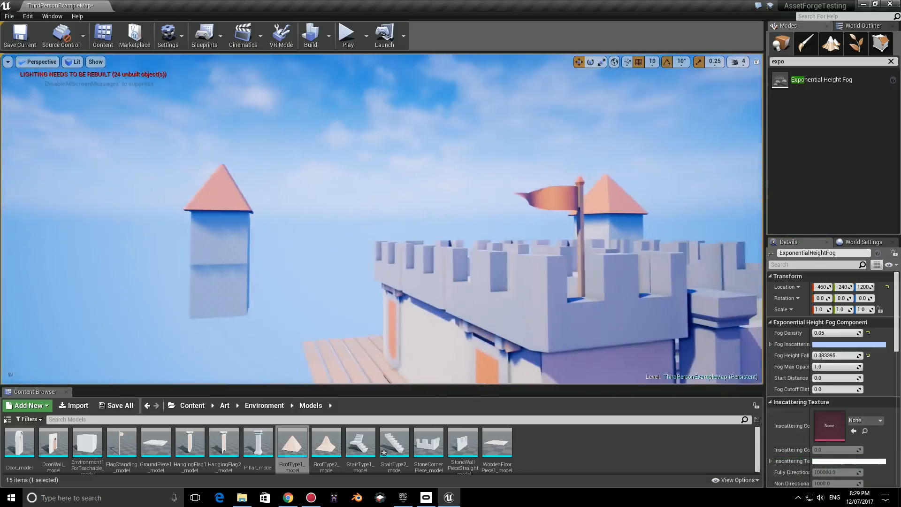
click(347, 35)
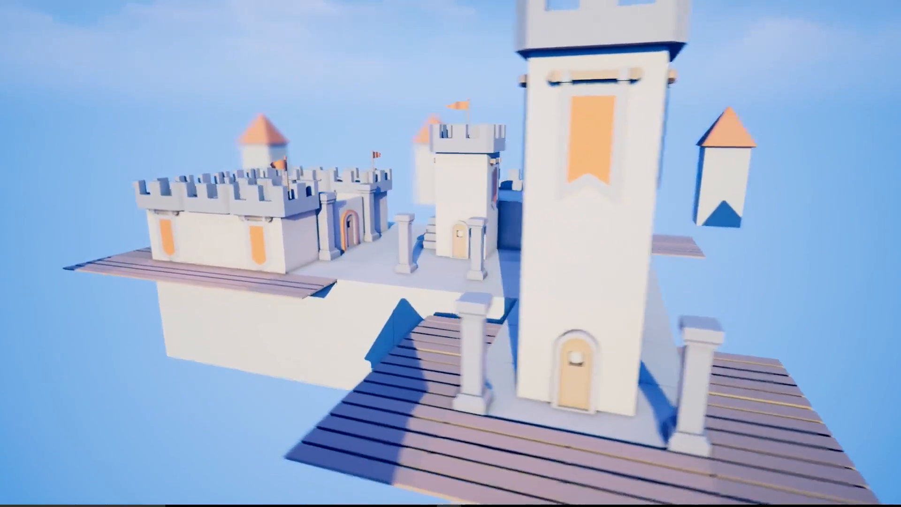